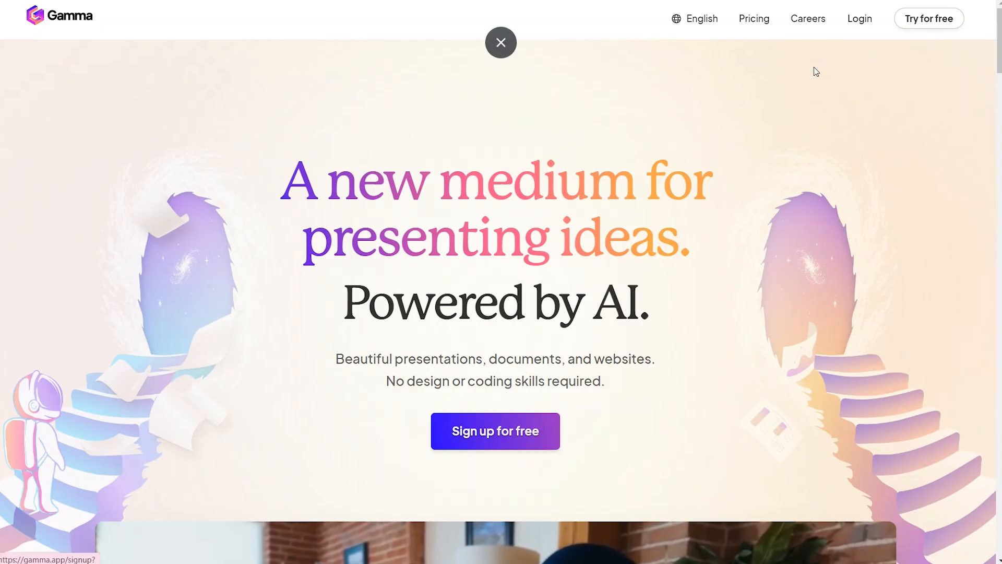
Sign up via Google and generate an outline for the topic 'The Benefits of Remote Work'
click(495, 430)
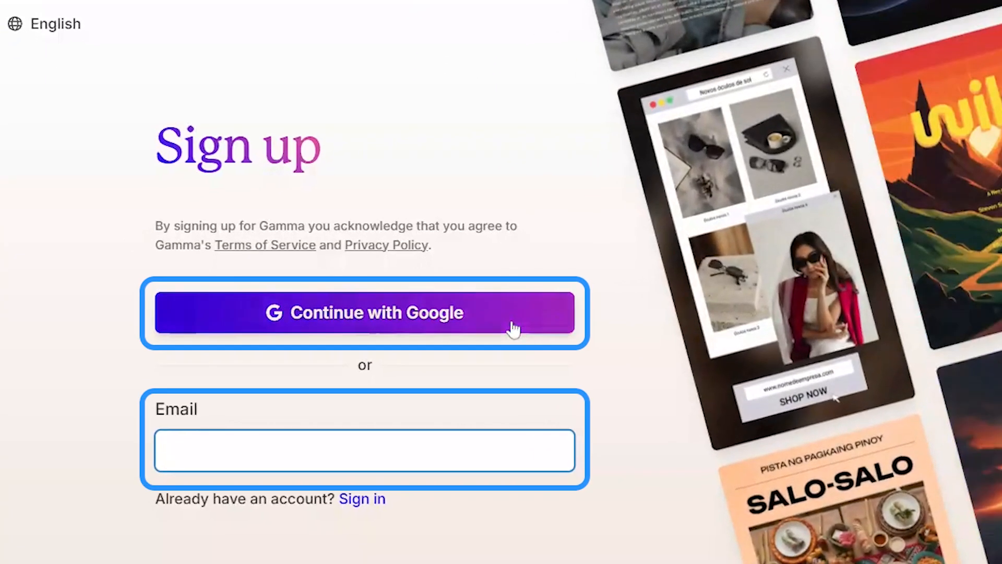
click(364, 312)
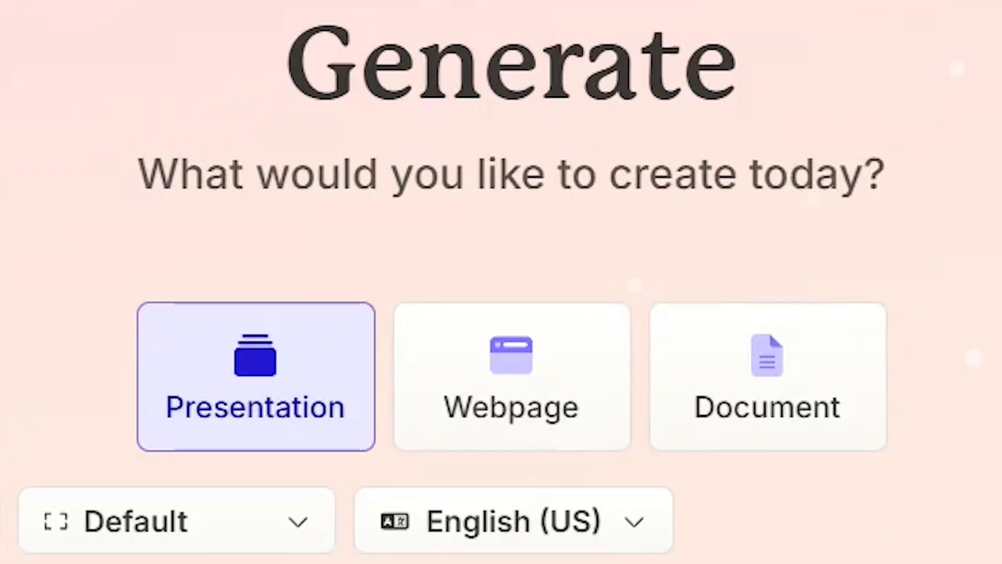
text(The Benefi)
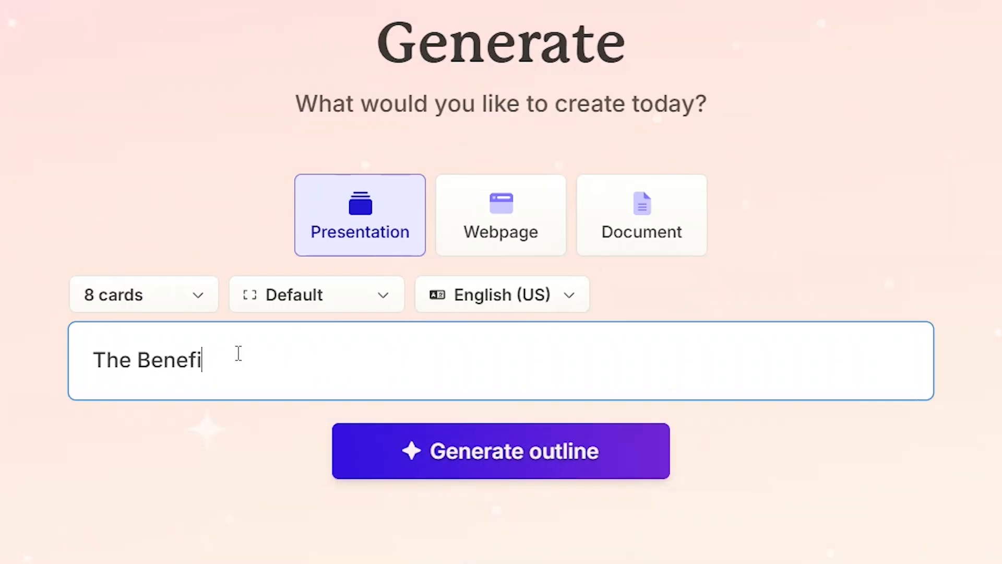
click(500, 450)
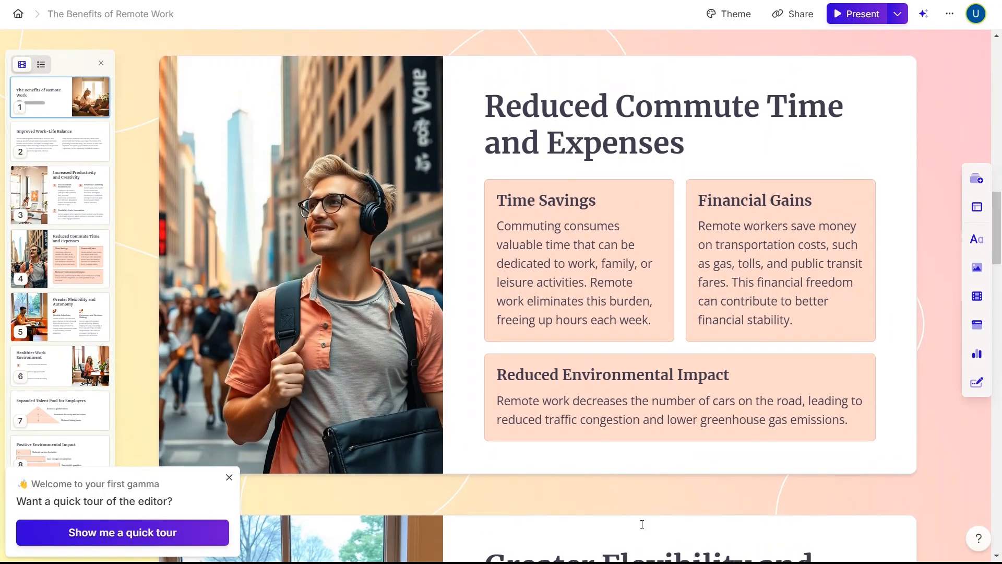
Review the remote-work cards, then start a new Presentation outline for the same topic
scroll(down, 3)
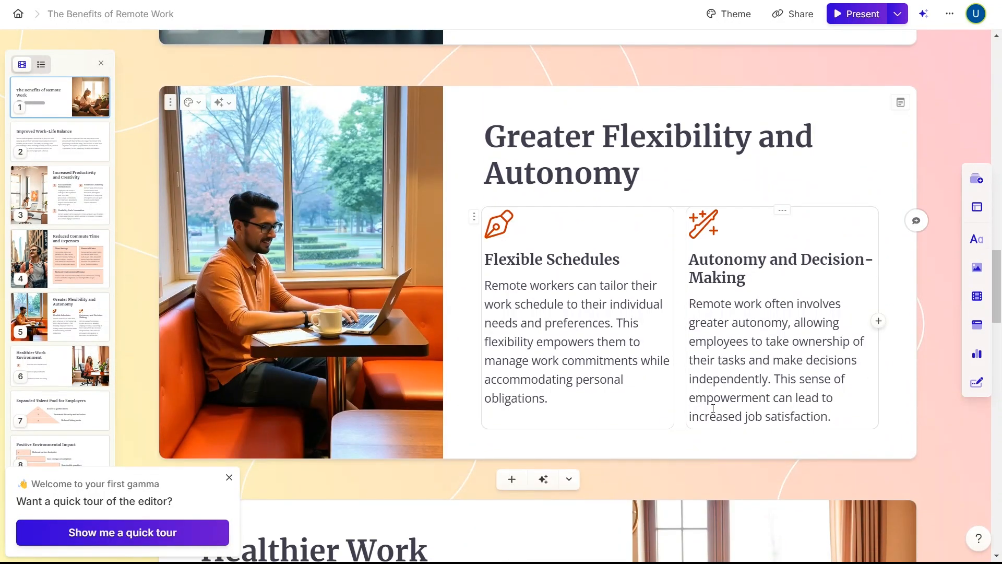
scroll(down, 3)
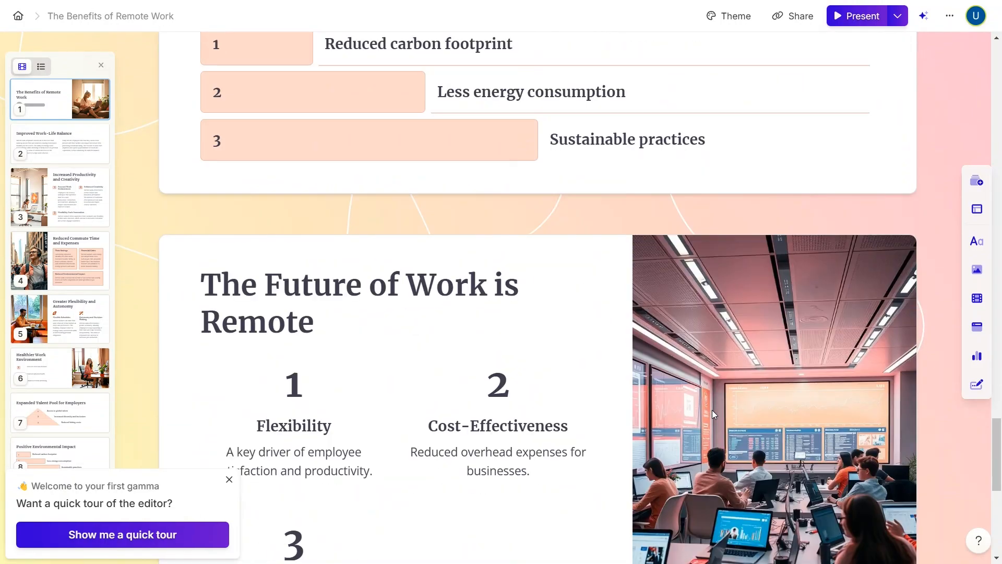
scroll(down, 3)
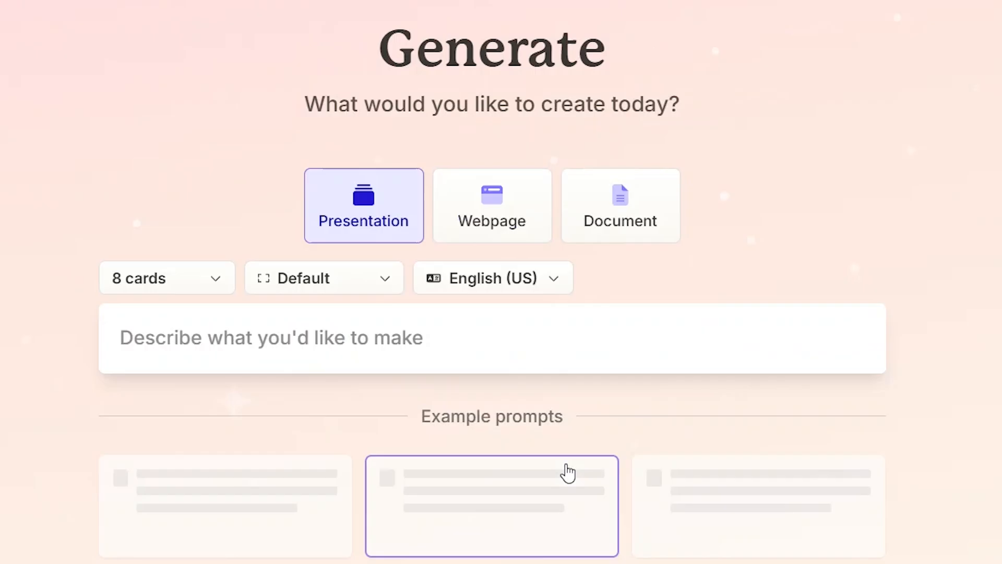
click(492, 337)
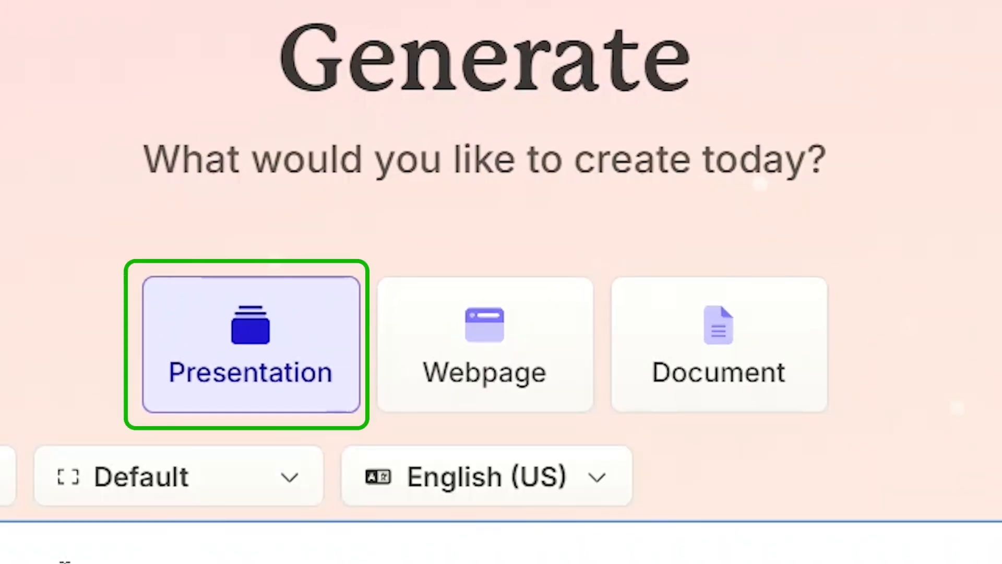
text(The Bene)
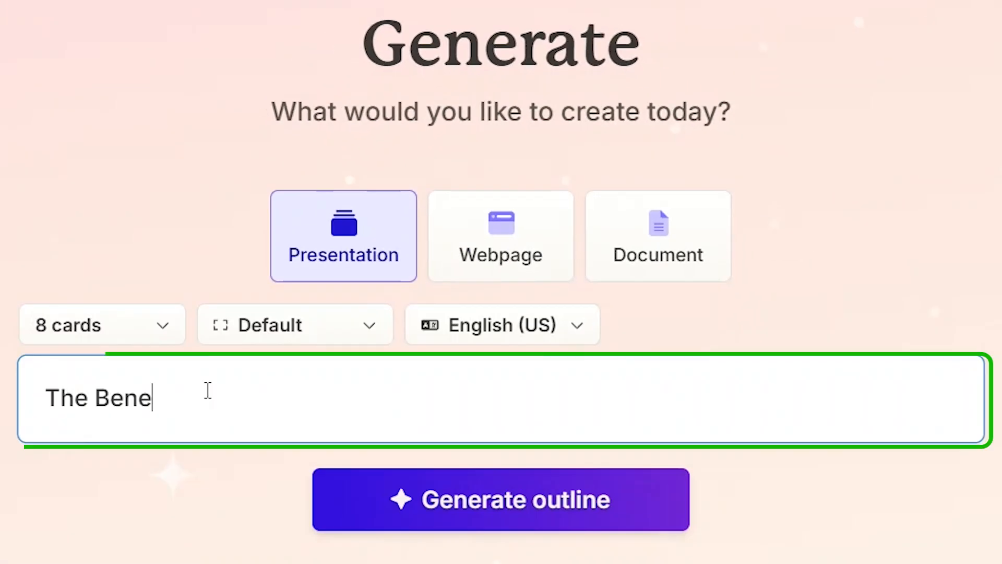
click(500, 499)
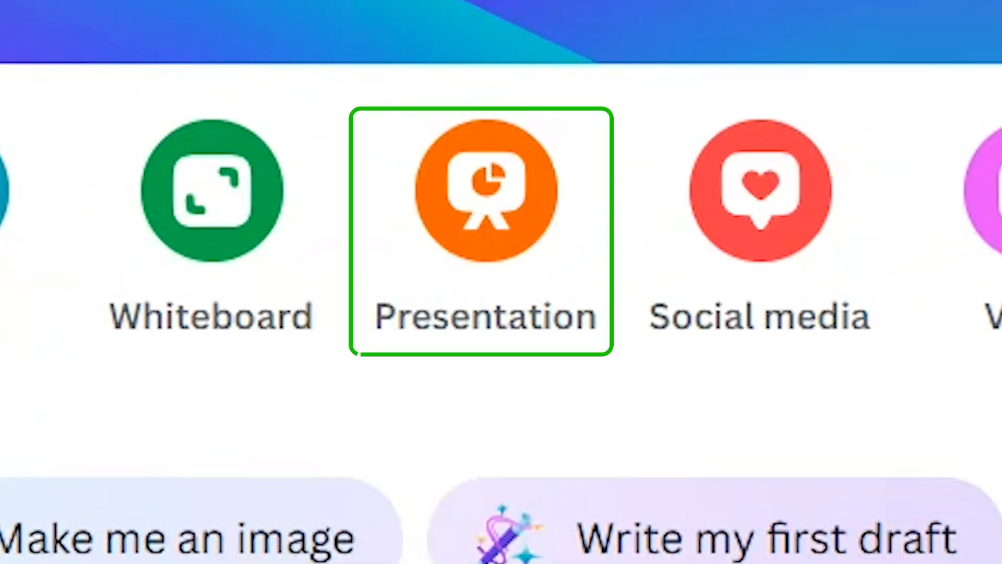
Create a new blank Canva presentation and show its design templates
click(485, 190)
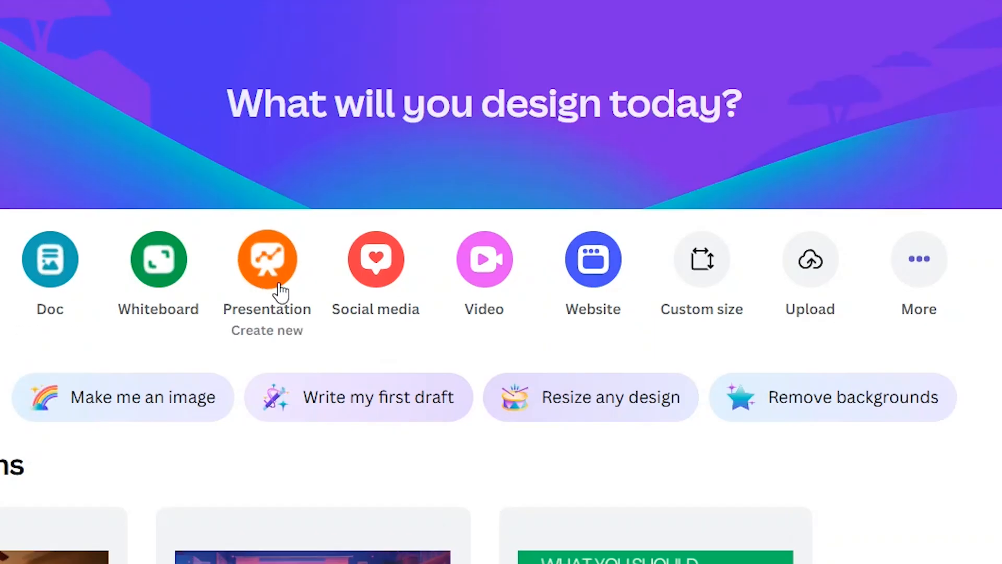
mouse_move(250, 313)
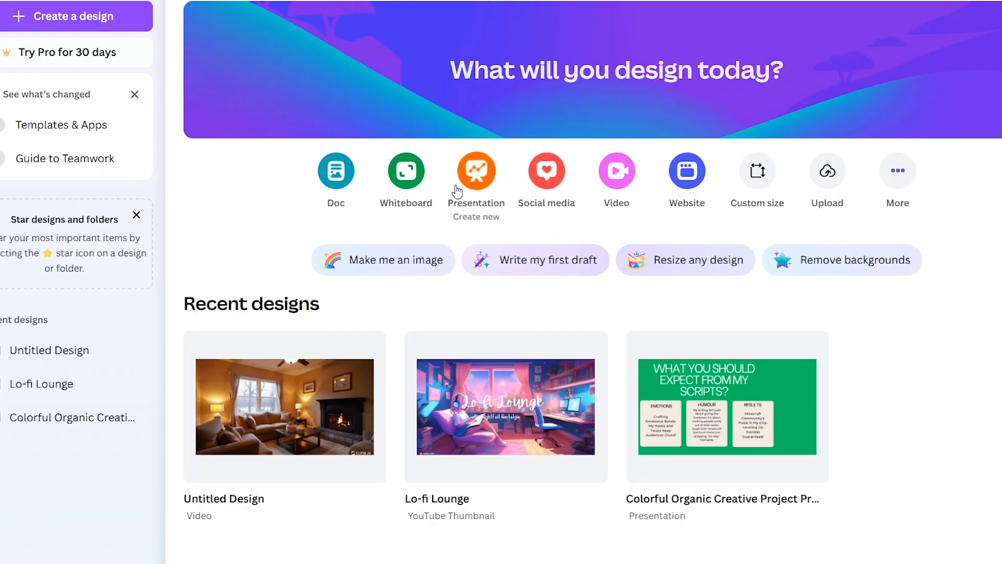
click(476, 170)
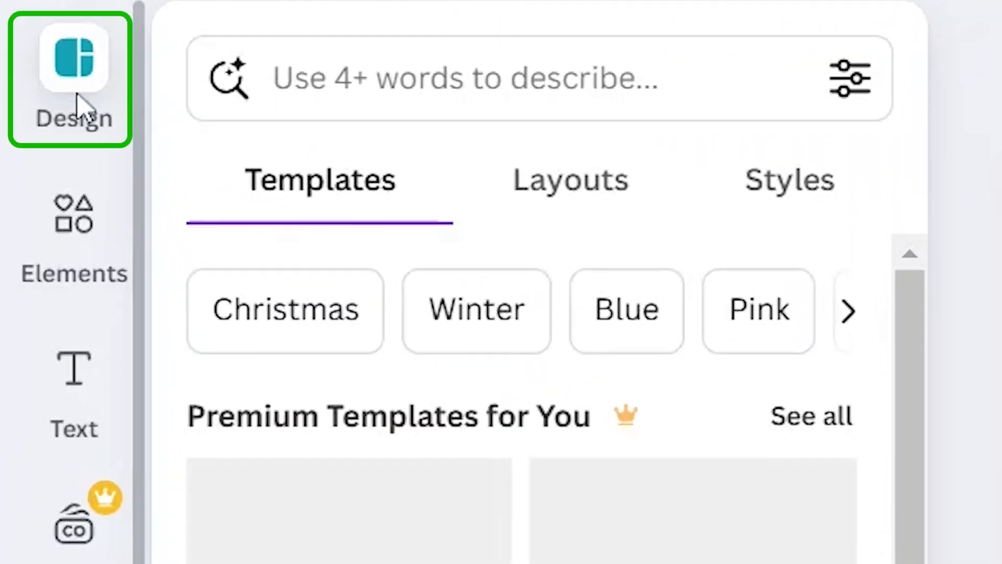
Browse templates and view the Prevention Methods slide of the malaria deck
scroll(down, 3)
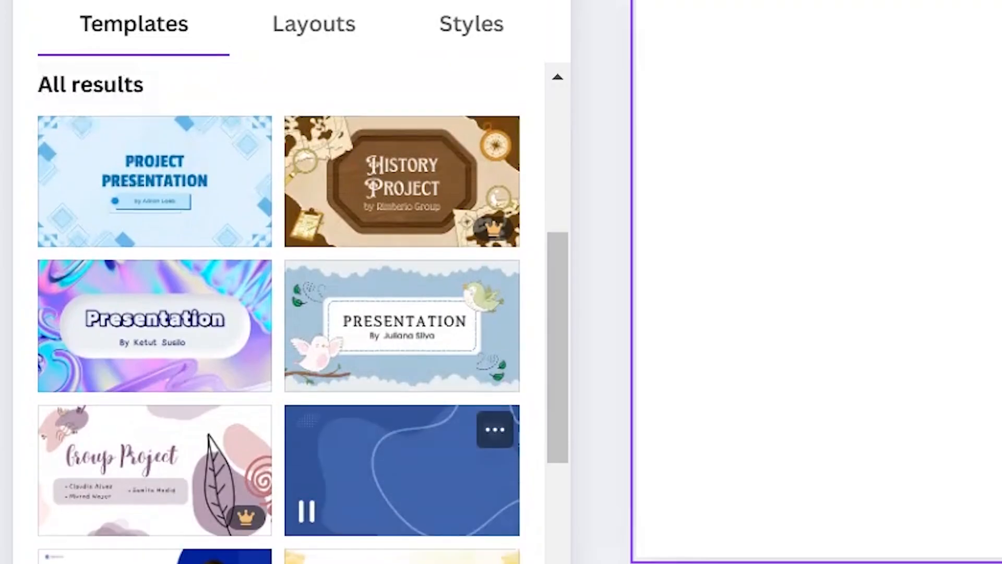
scroll(down, 3)
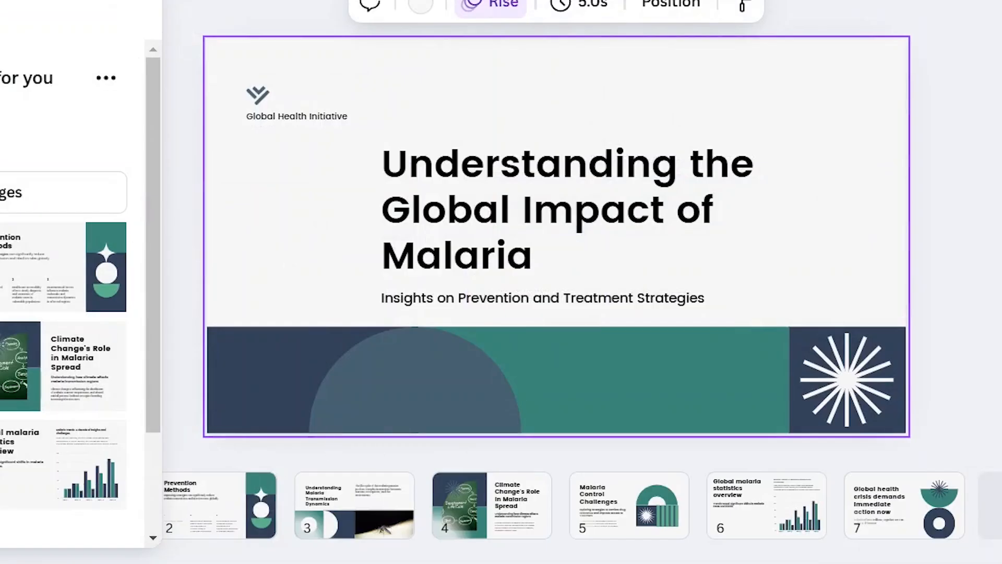
click(217, 504)
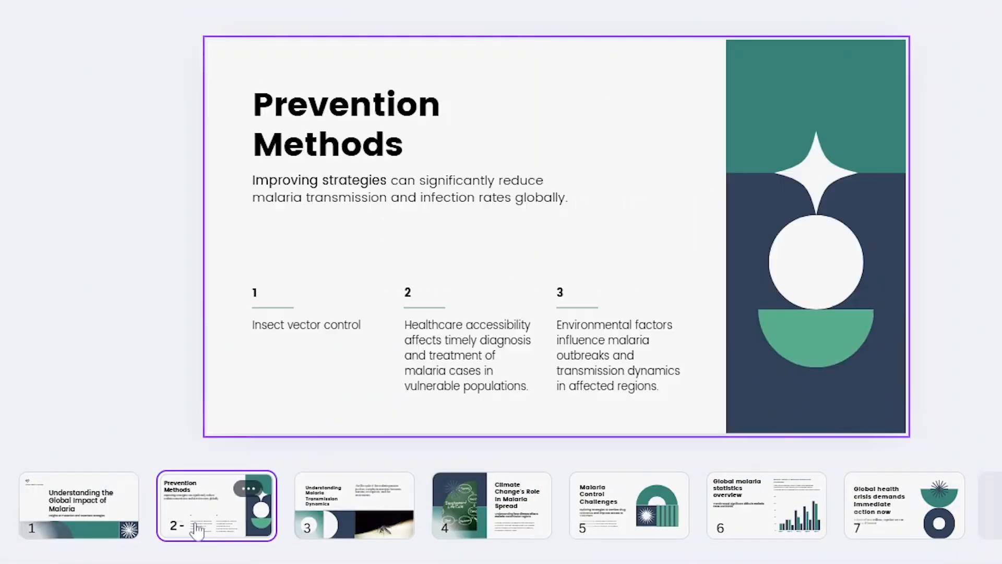
click(620, 355)
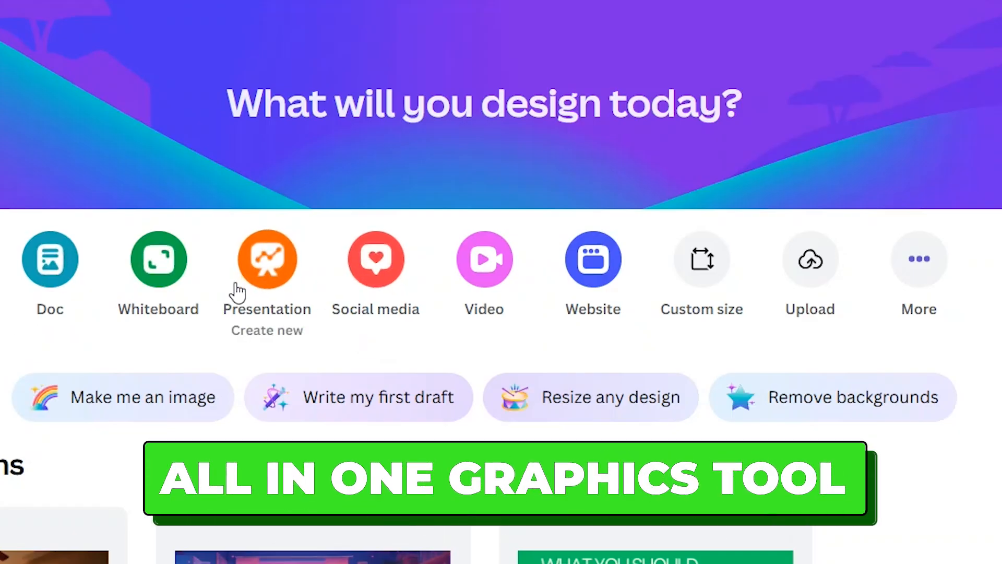
Visit Canva's Education page and its Plans and pricing navigation
click(266, 259)
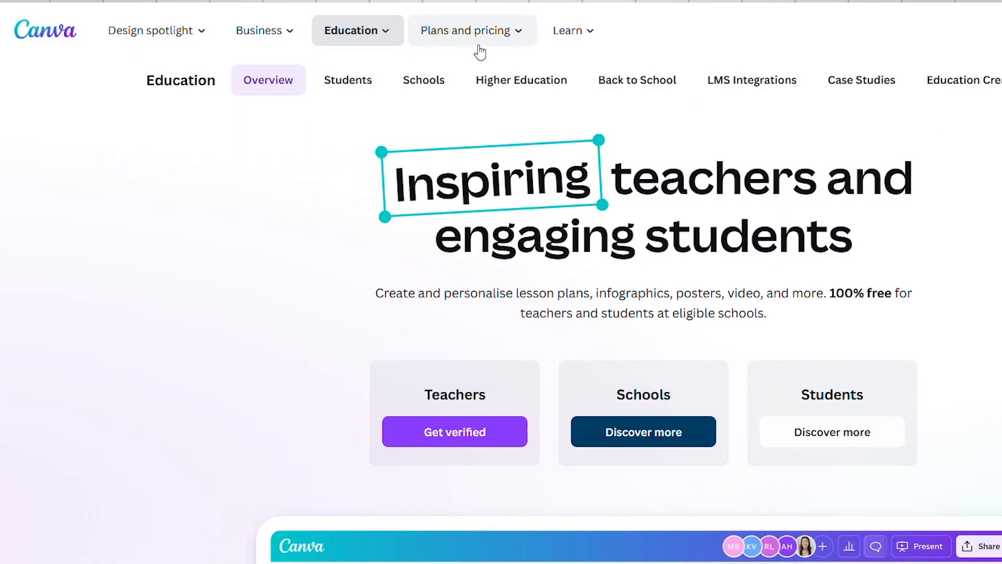
click(467, 31)
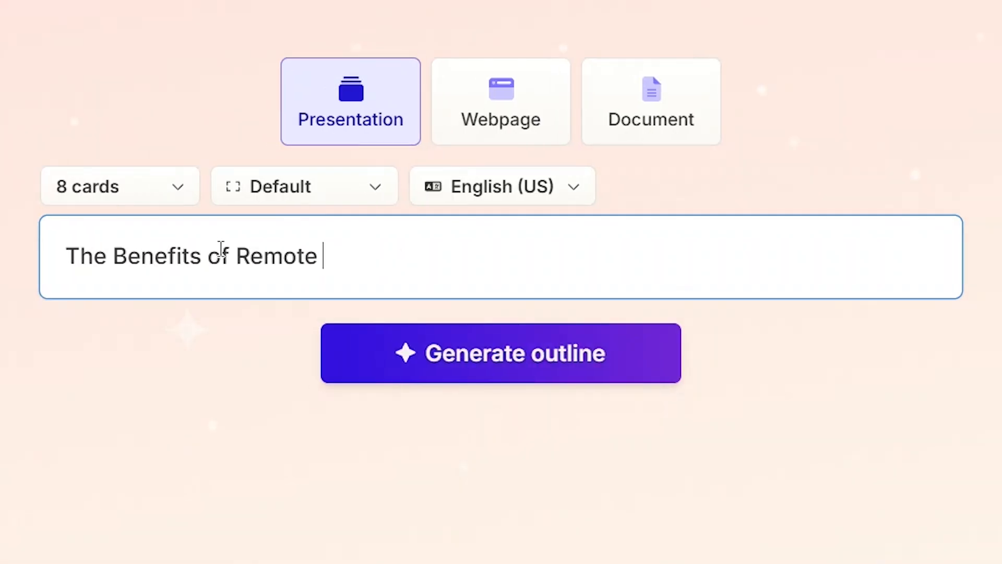
Generate outlines for 'Renewable Energy: Trends & Innovations' and then 'The Benefits of Remote Work'
click(500, 352)
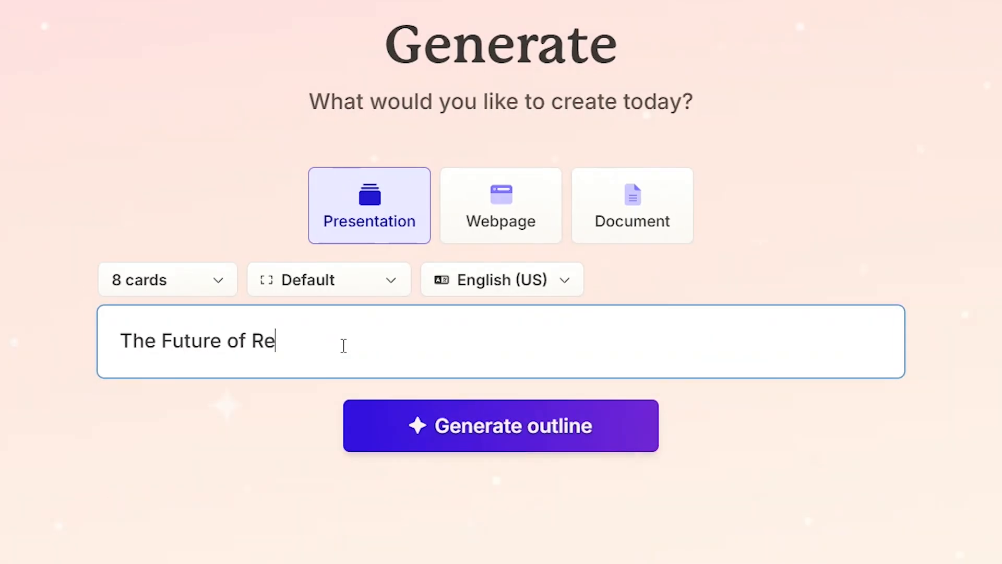
text(newable Energy: Trends & Inno)
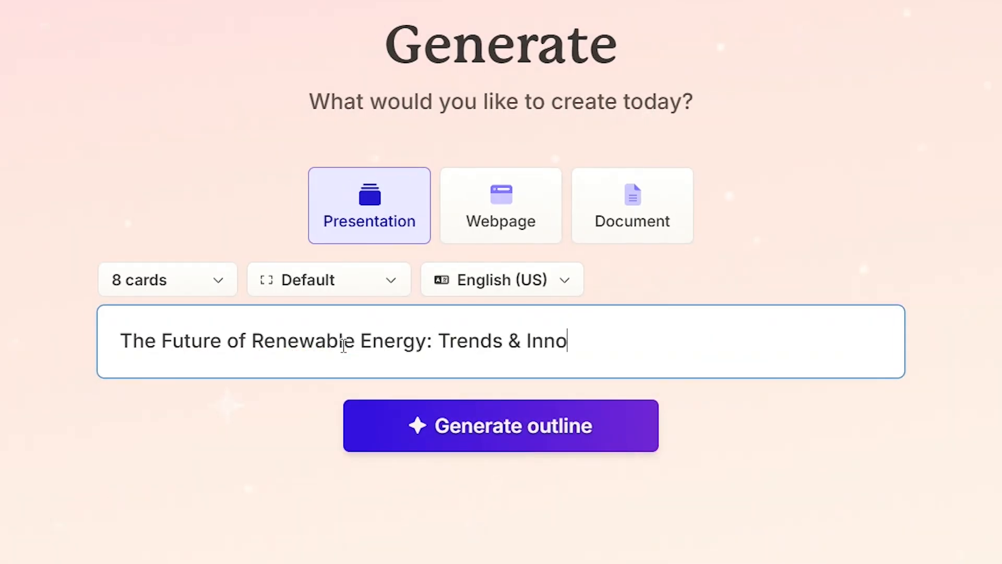
click(500, 425)
text(The Benefi)
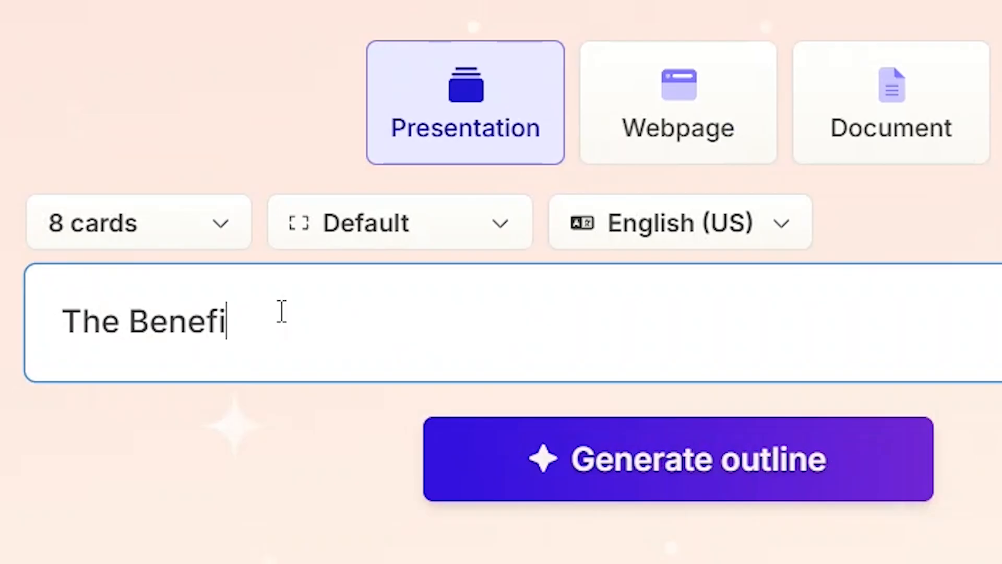
text(ts of Remote Work)
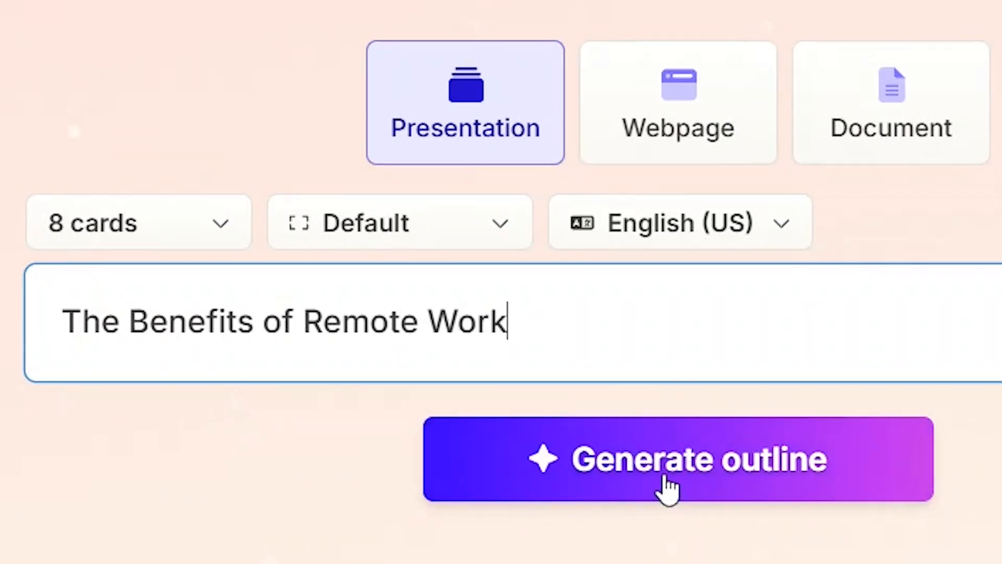
click(678, 458)
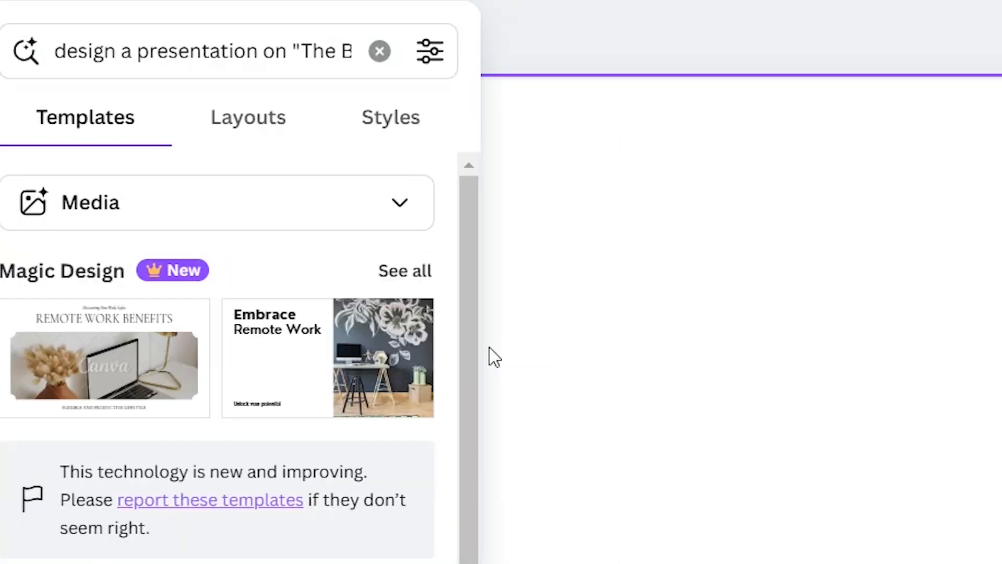
Review the Magic Design suggestions Remote Work Benefits and Embrace Remote Work
click(326, 357)
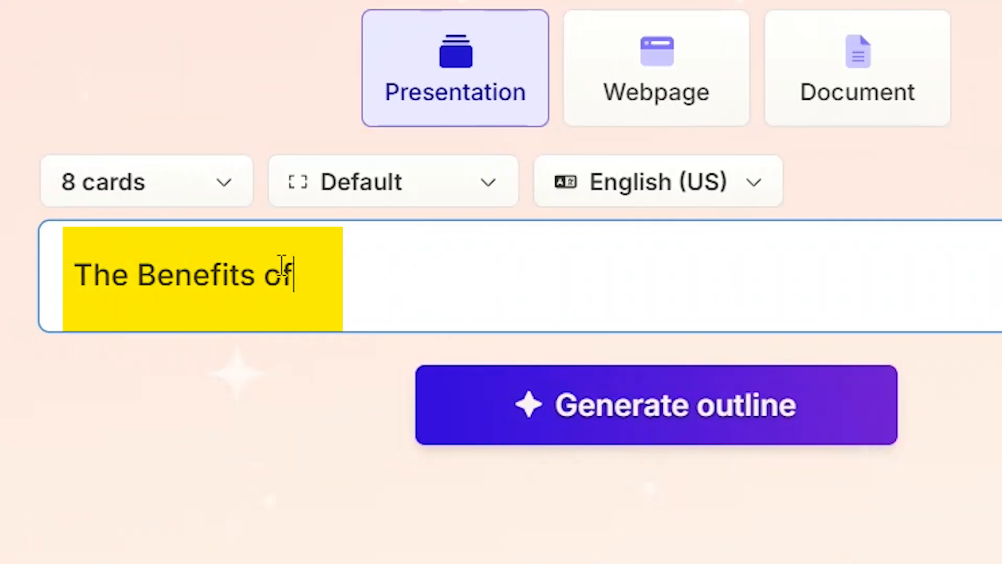
Re-enter the remote-work topic on Gamma's 8-card presentation setup page
click(654, 404)
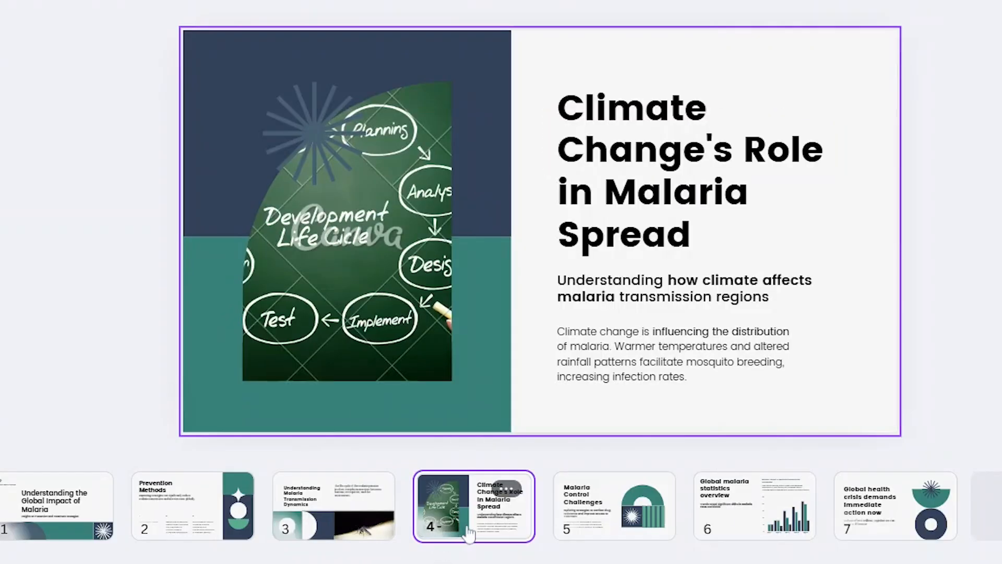
View the malaria deck's fourth slide, Climate Change's Role in Malaria Spread
click(753, 505)
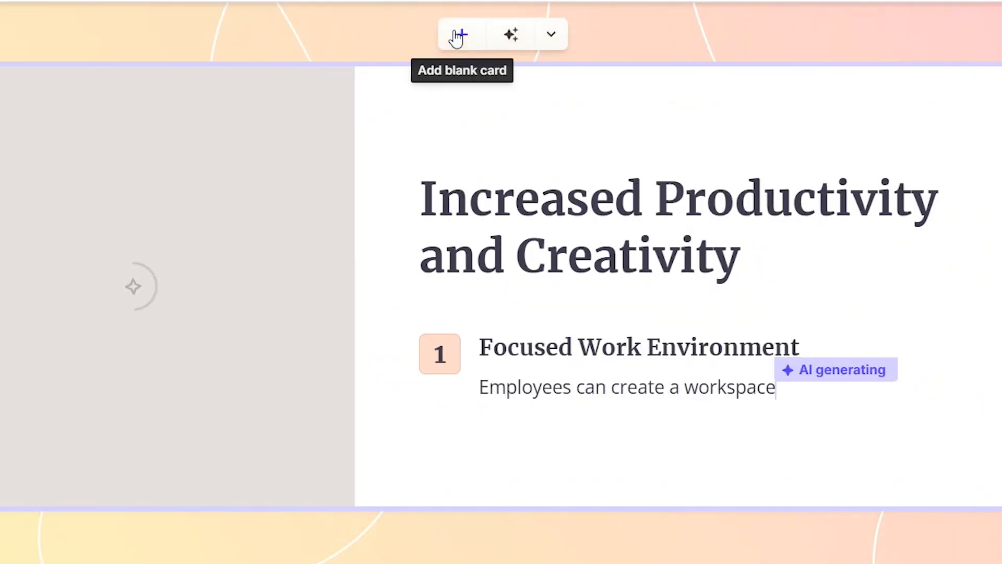
scroll(down, 3)
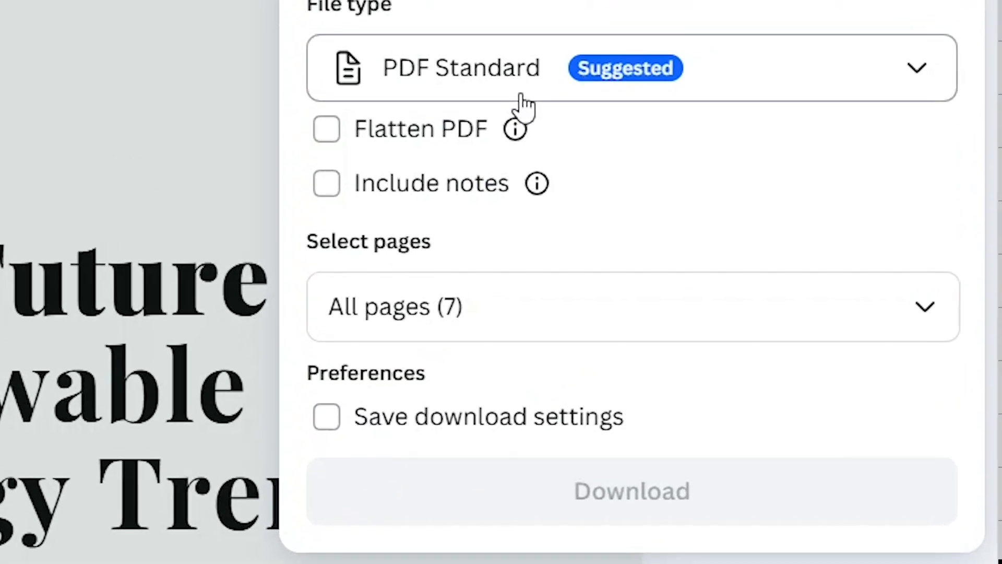
List the download file types: PDF Standard, PDF Print, PPTX, MP4, JPG, PNG
click(631, 69)
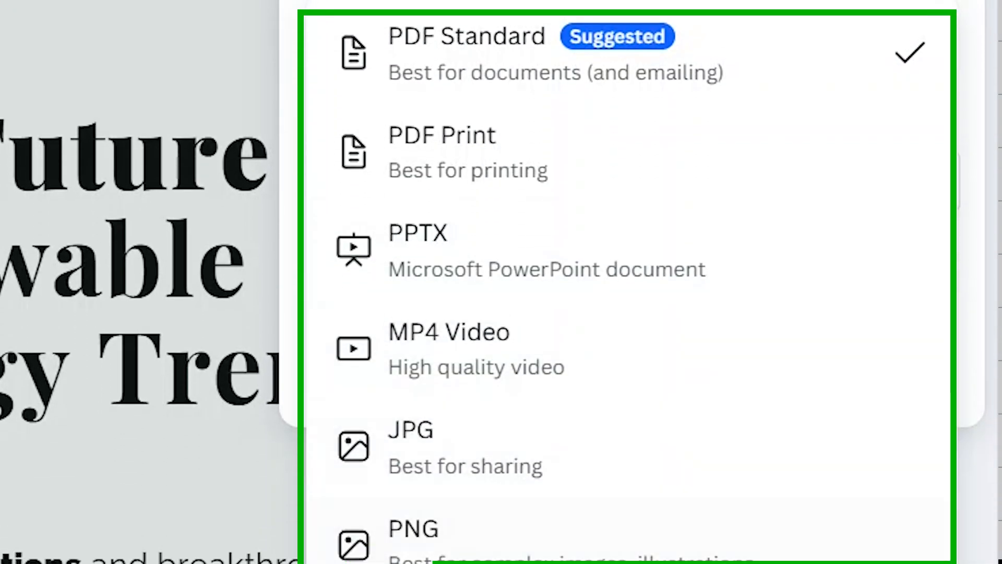
scroll(down, 3)
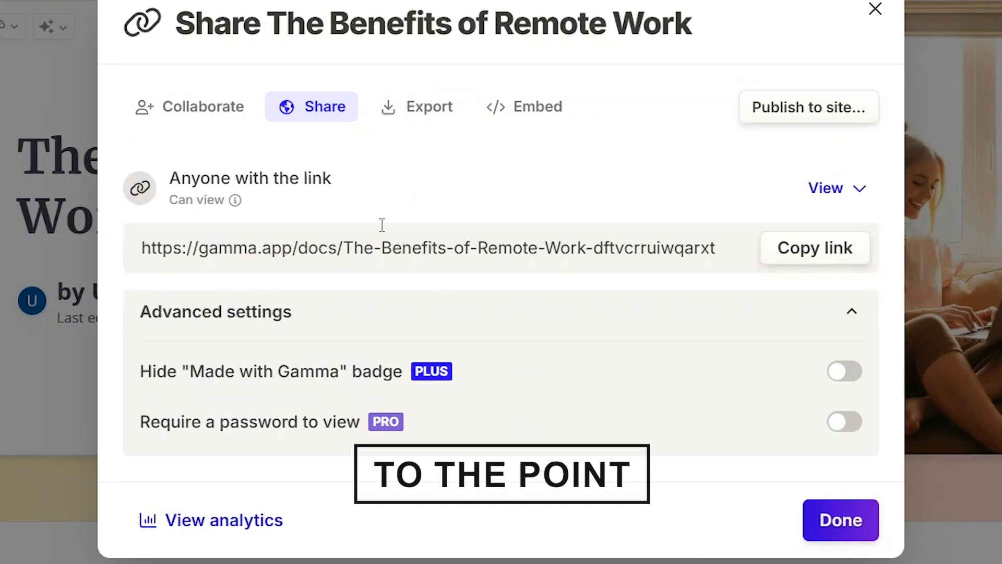
Bring up sharing for 'The Benefits of Remote Work' with its view-only link and export options
click(419, 107)
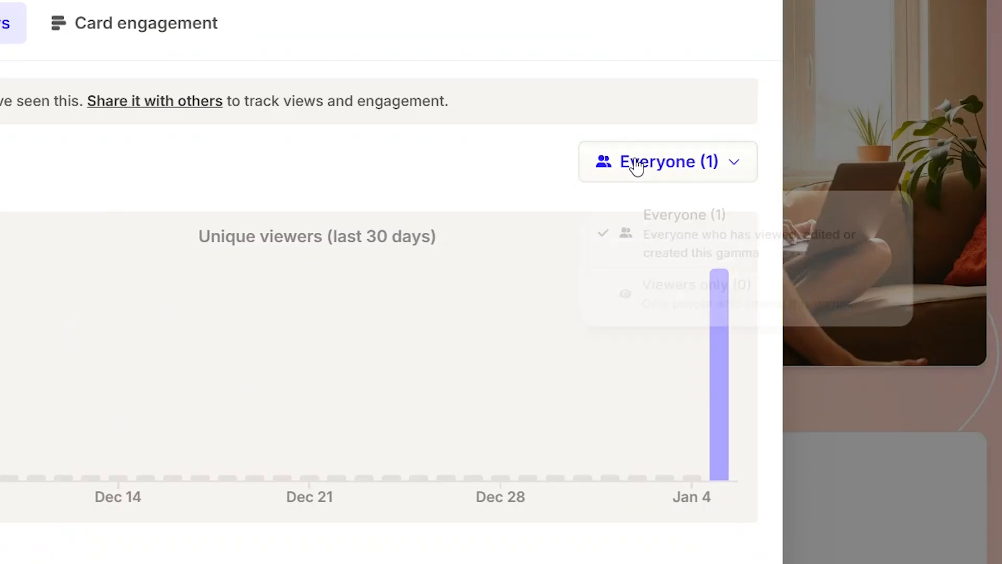
Scroll the analytics from the 30-day unique viewers chart to time spent per card
scroll(down, 3)
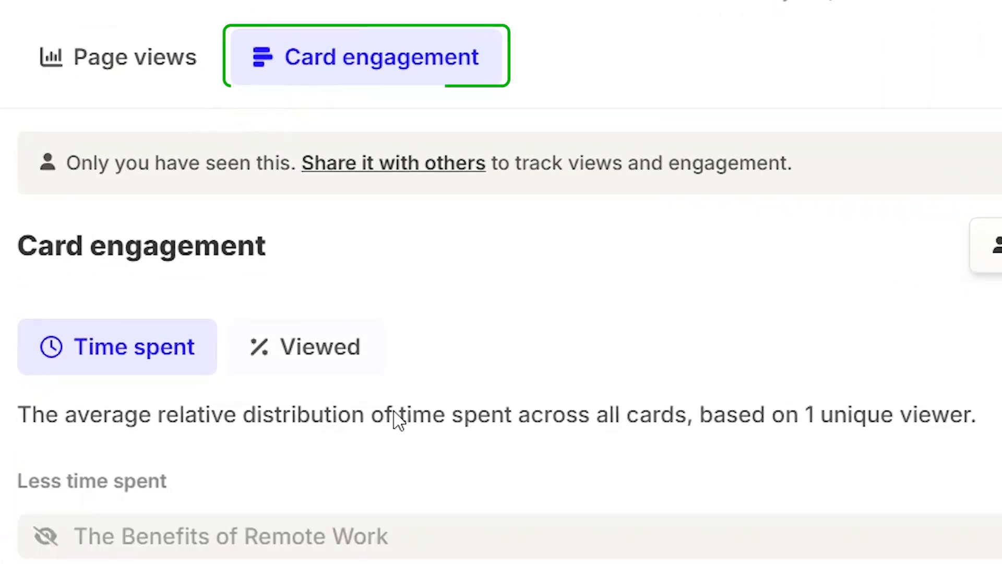
scroll(down, 3)
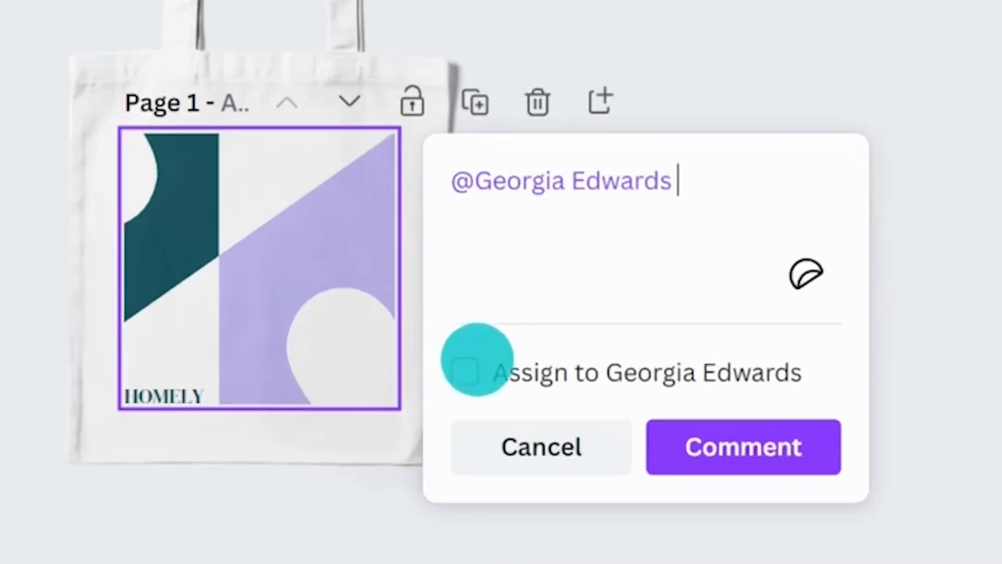
click(742, 446)
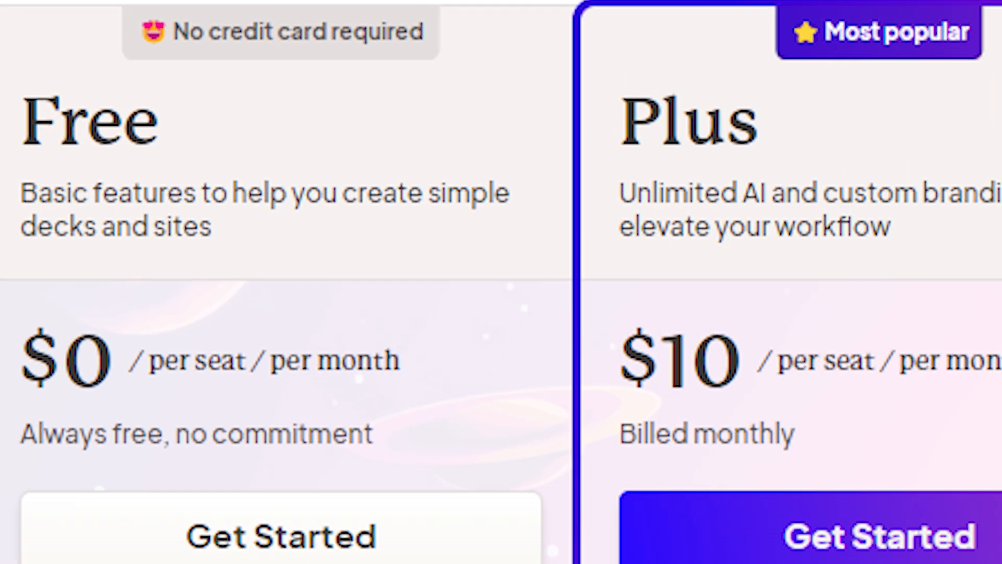
Review the Free $0, Plus $10 and Pro $20 per-seat plans and their features
scroll(down, 3)
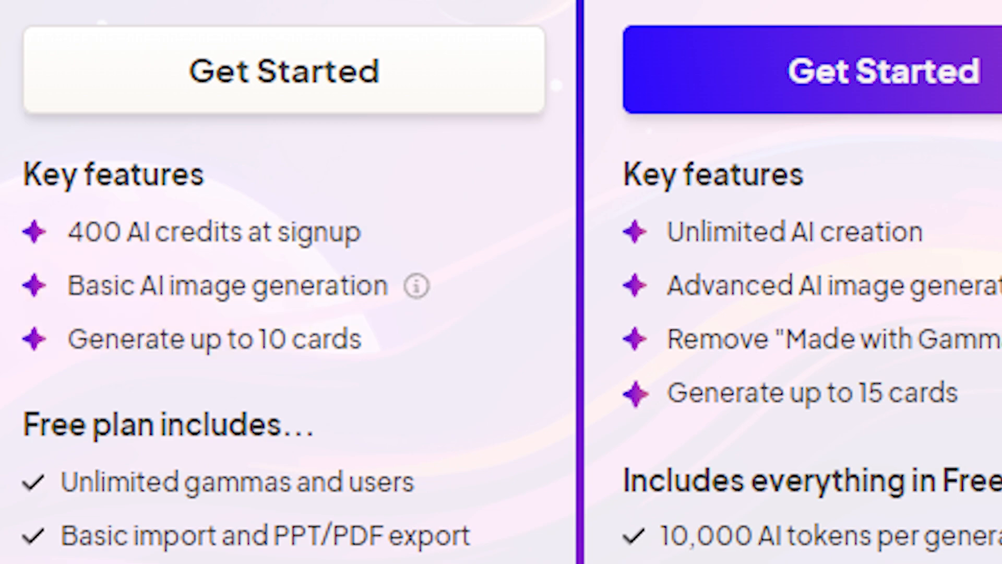
scroll(down, 3)
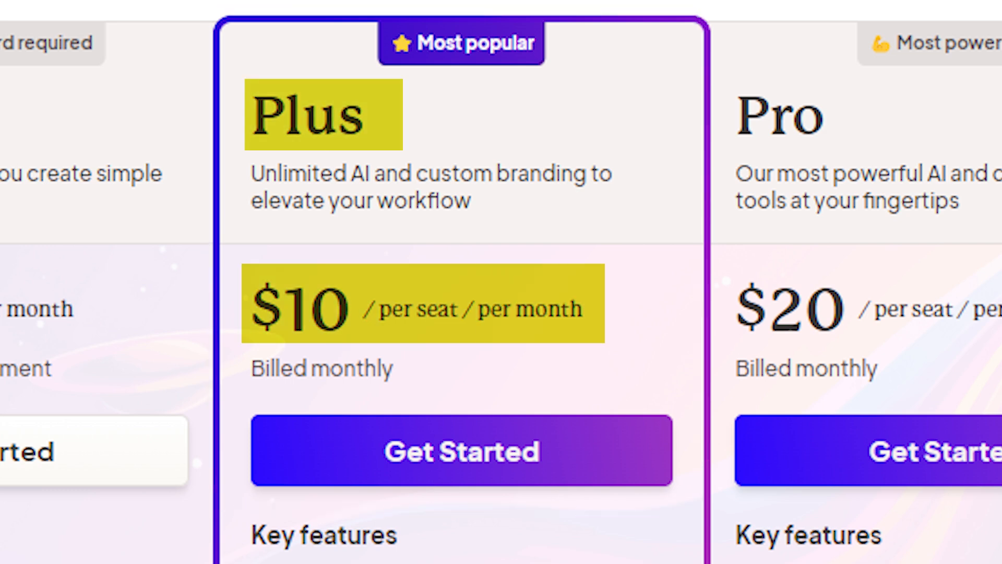
scroll(right, 3)
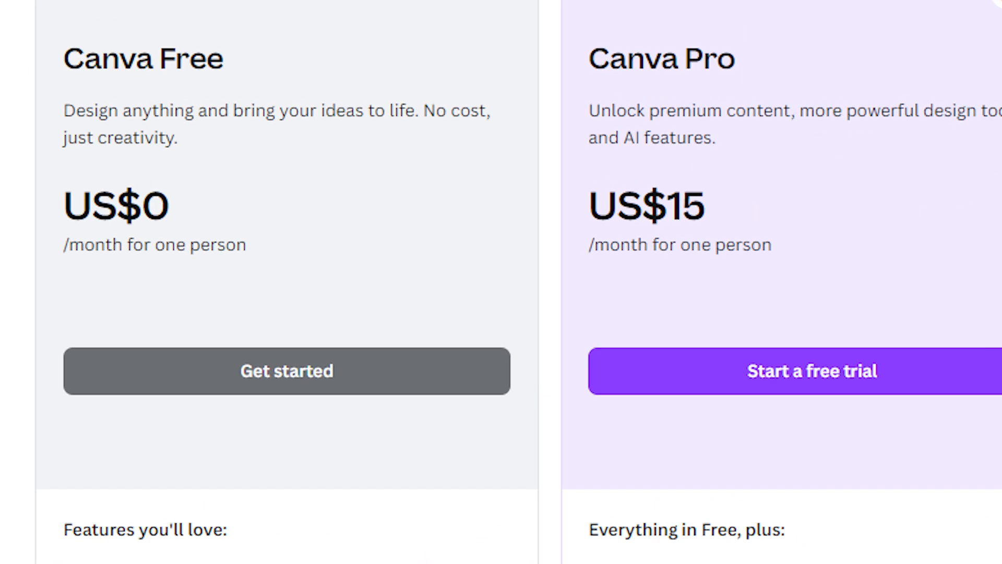
scroll(down, 3)
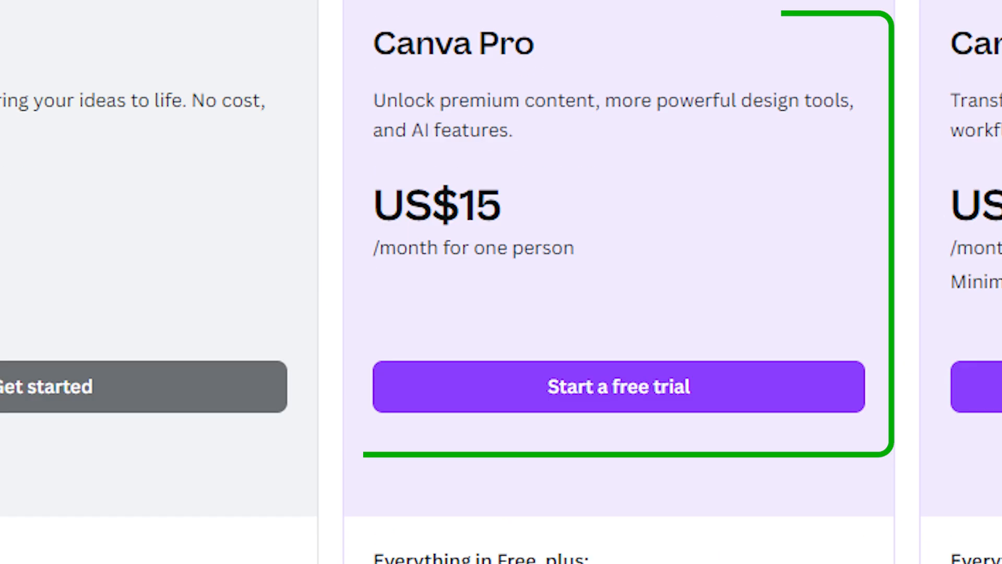
scroll(down, 3)
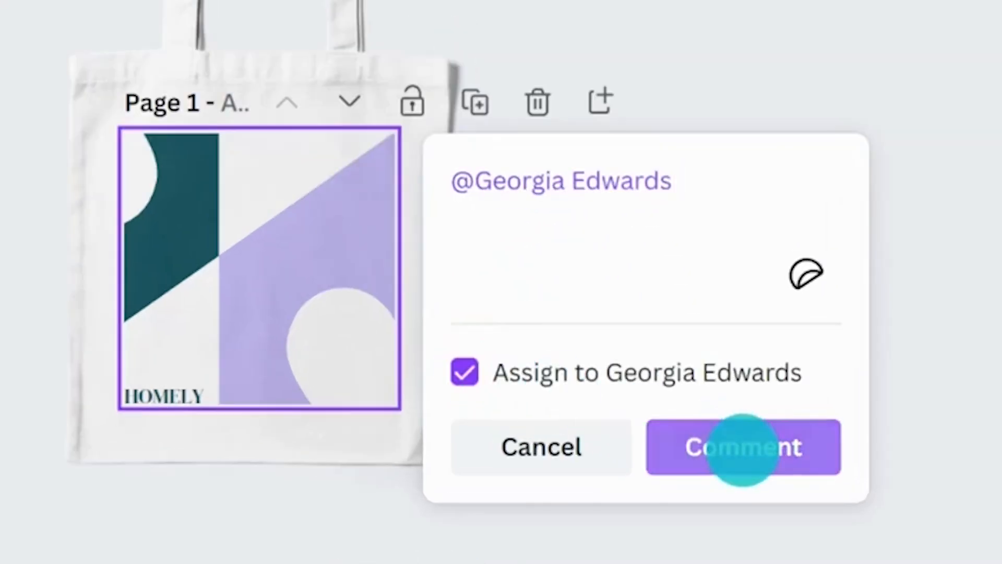
click(742, 446)
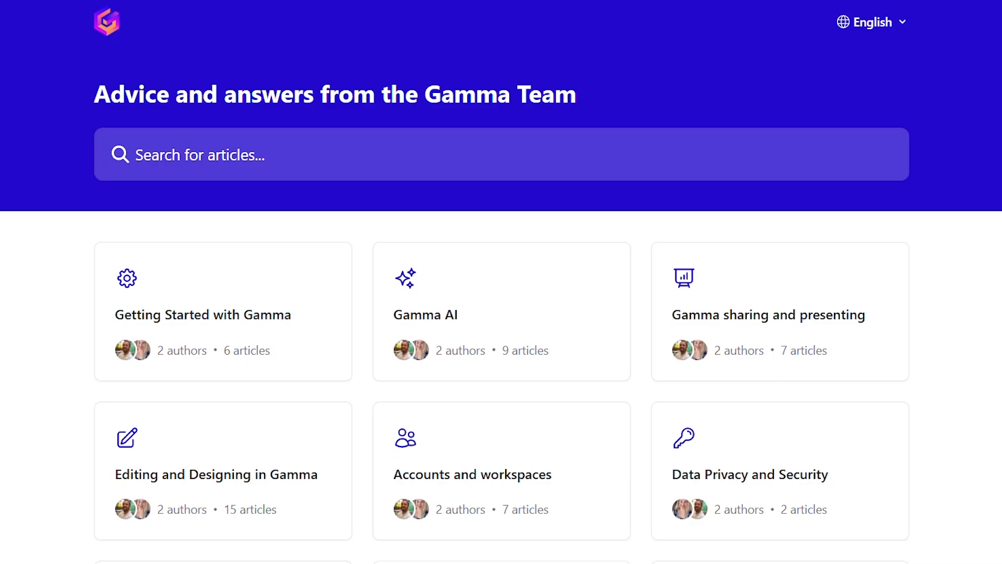
View the sharing and presenting collection's articles on collaboration, analytics and exporting
click(223, 314)
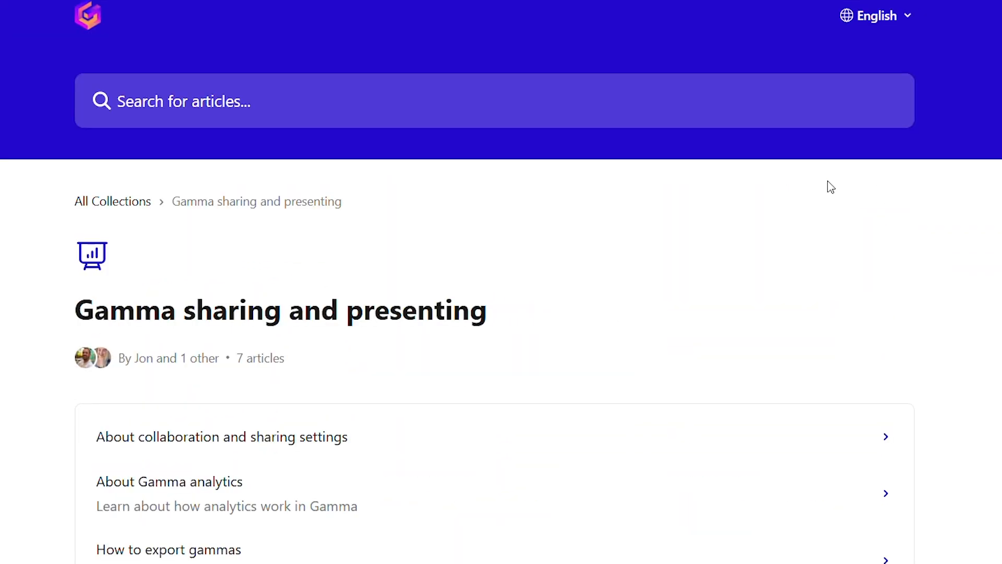
scroll(down, 3)
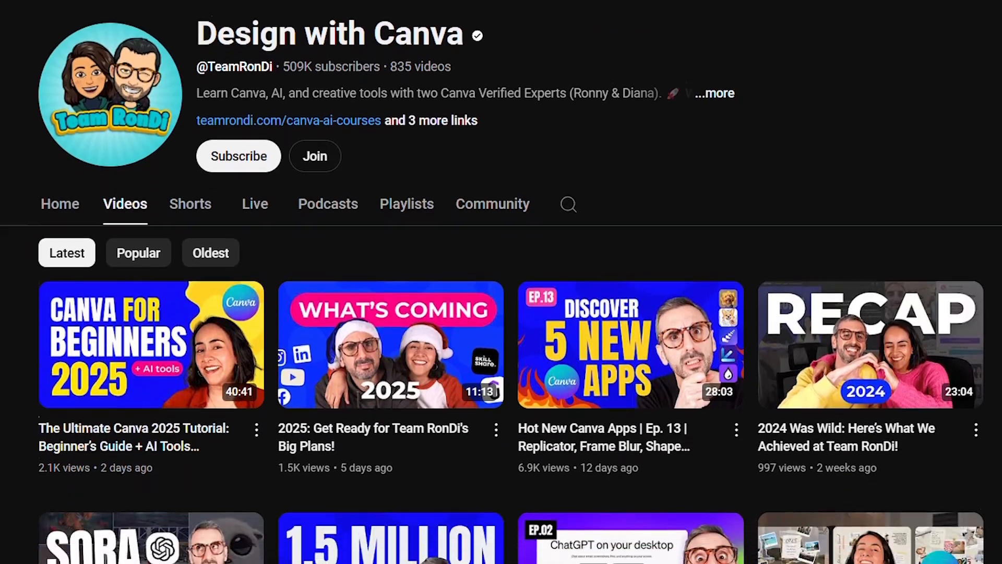
scroll(down, 3)
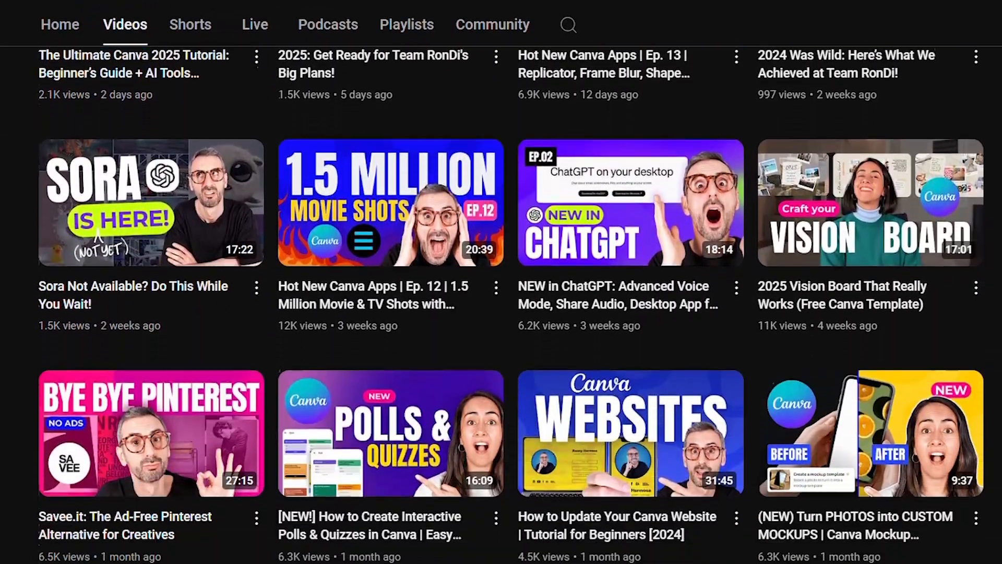